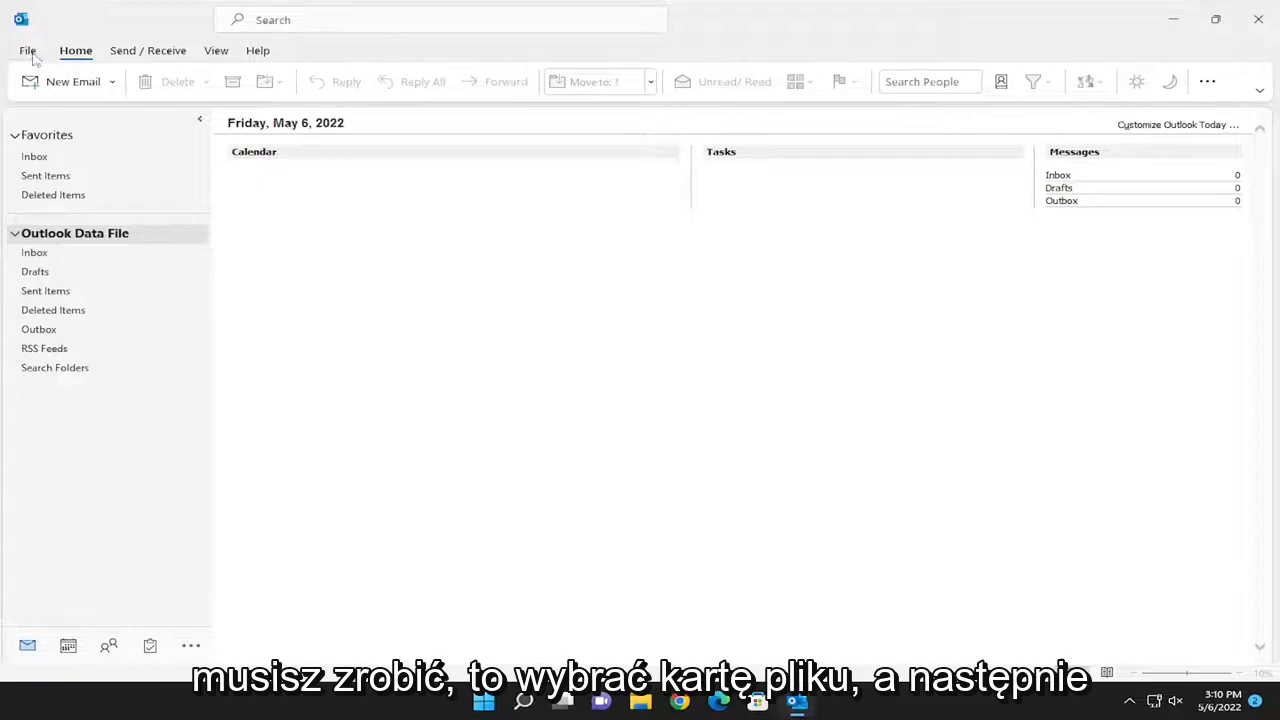
- Reach the Outlook Options window from the File area, landing on General settings
{"action": "left_click", "coordinate": [28, 50]}
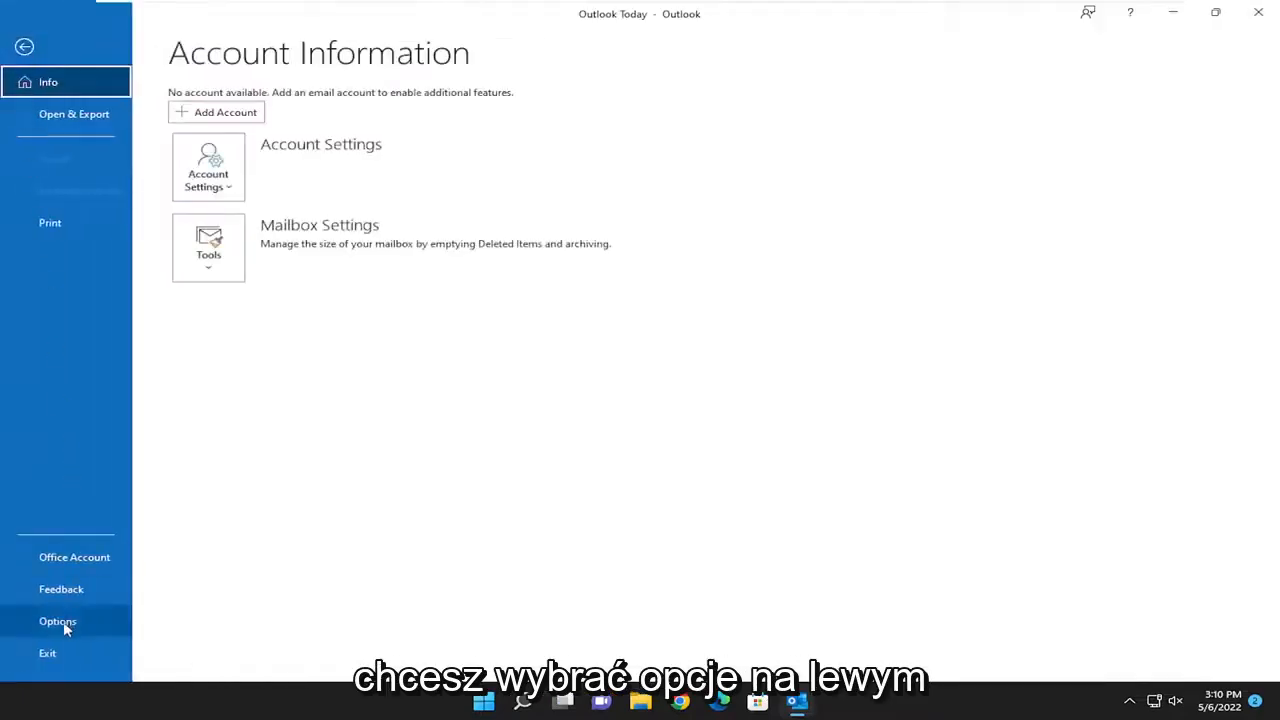
{"action": "left_click", "coordinate": [56, 620]}
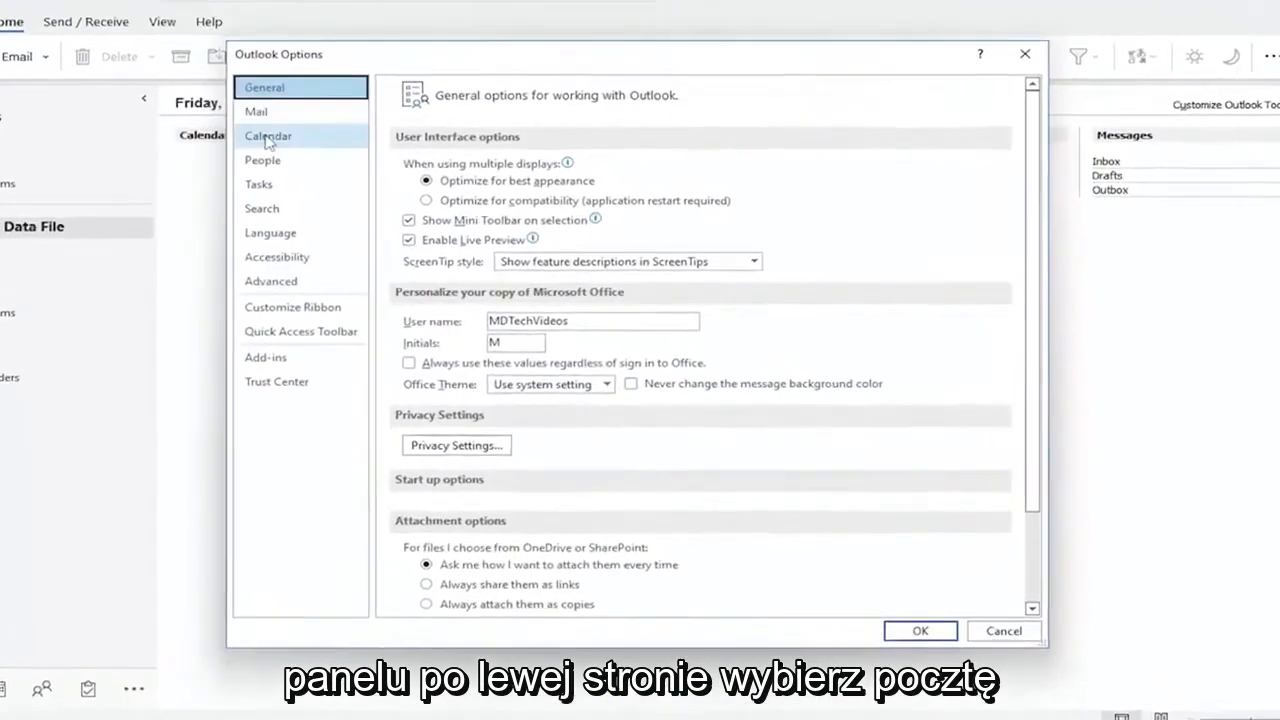
- Enable 'Always check spelling before sending' under the Mail settings
{"action": "left_click", "coordinate": [256, 112]}
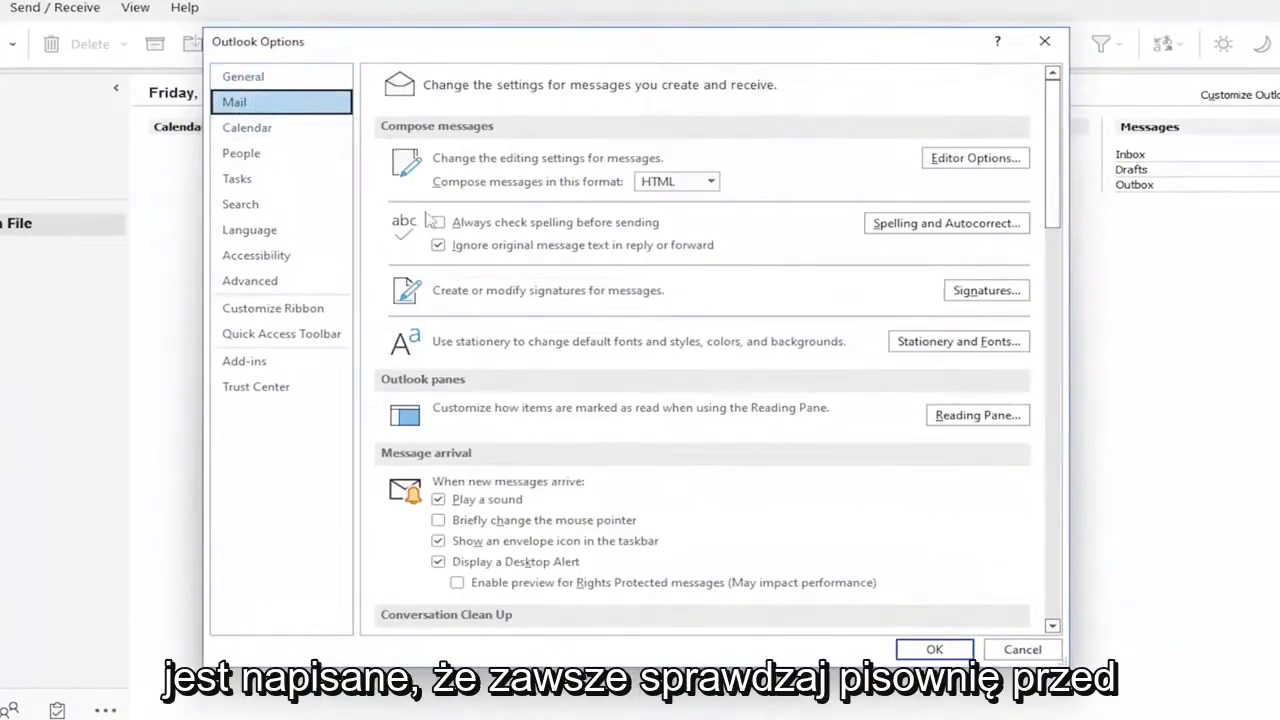
{"action": "left_click", "coordinate": [438, 222]}
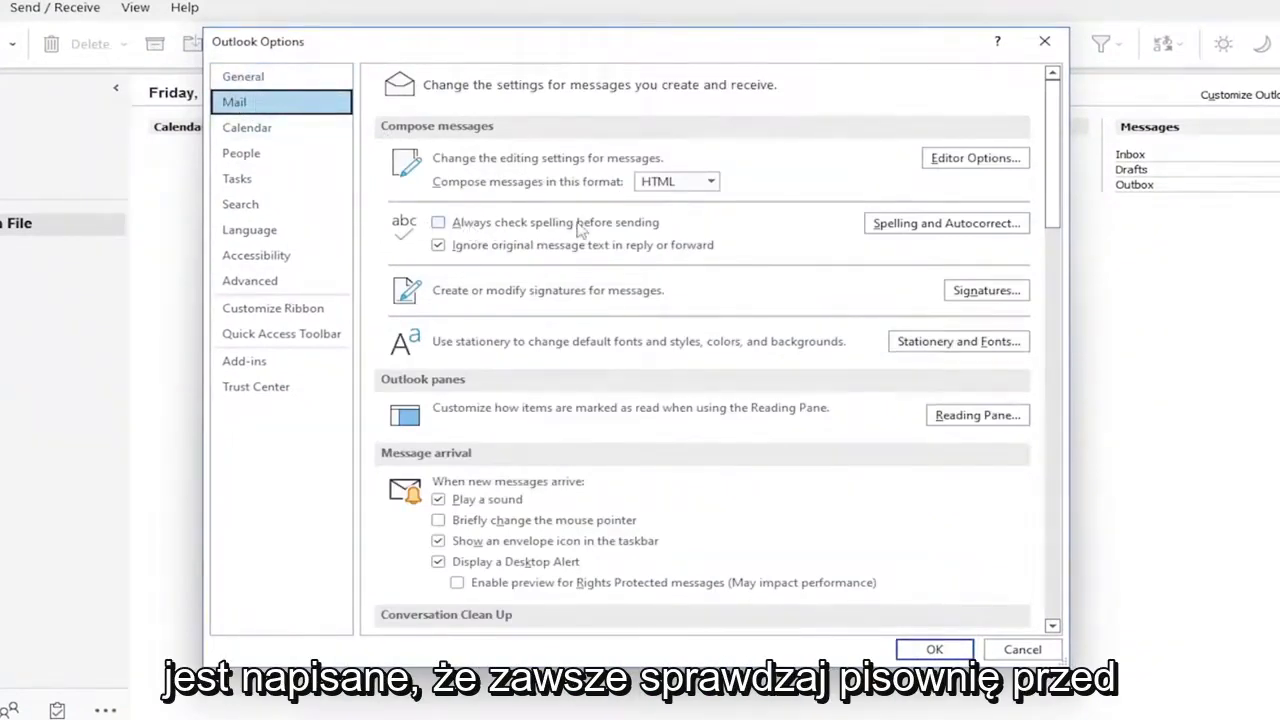
{"action": "left_click", "coordinate": [438, 222]}
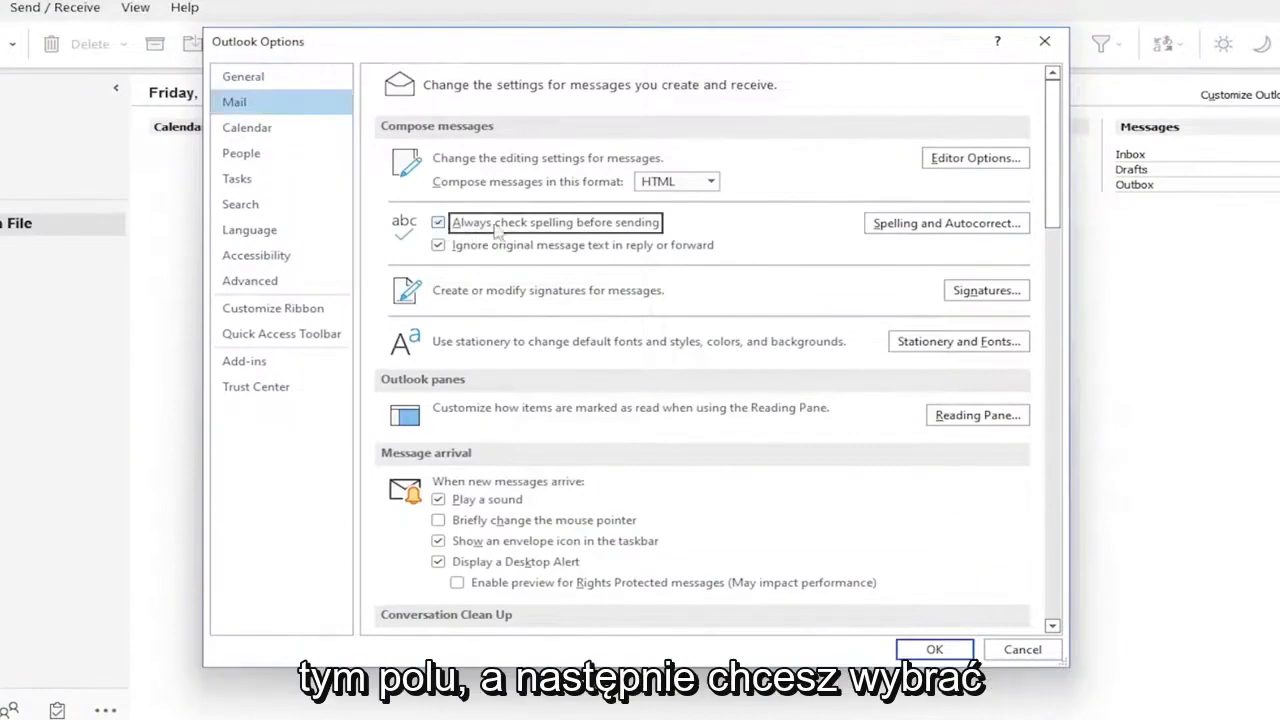
{"action": "mouse_move", "coordinate": [944, 224]}
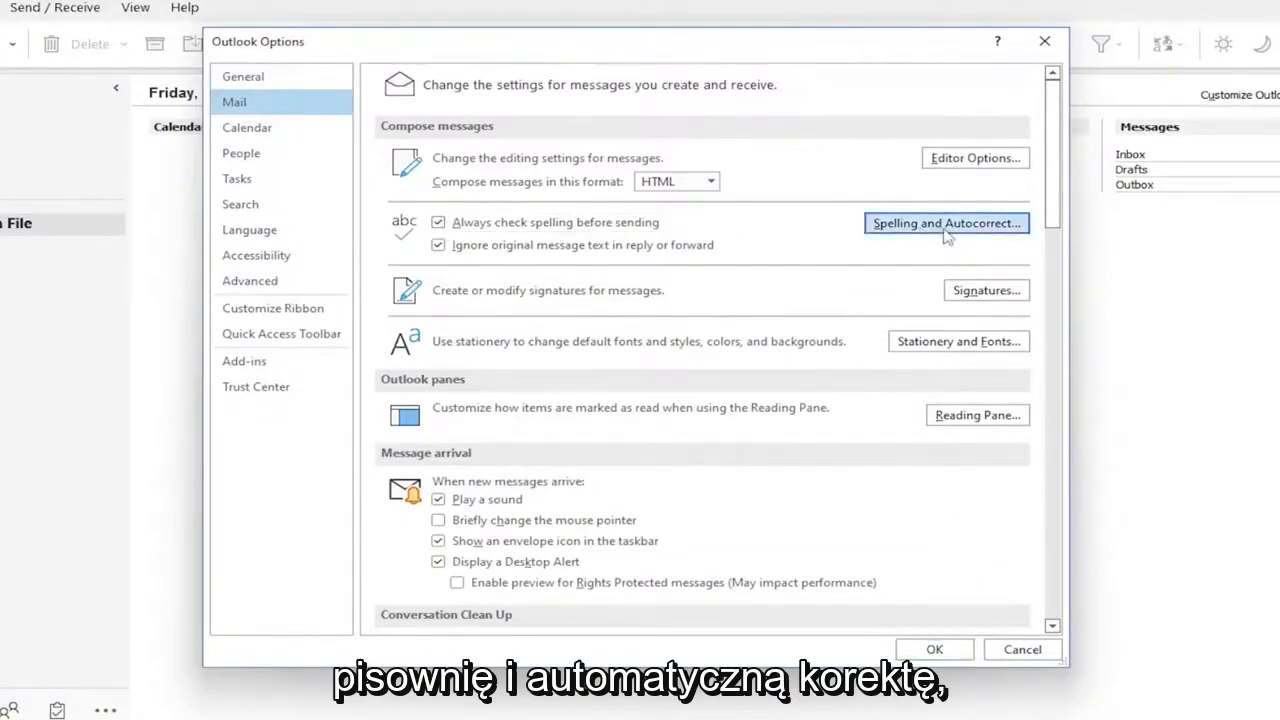
- Review the Proofing options via Spelling and Autocorrect, then show the Custom Dictionaries list
{"action": "left_click", "coordinate": [944, 222]}
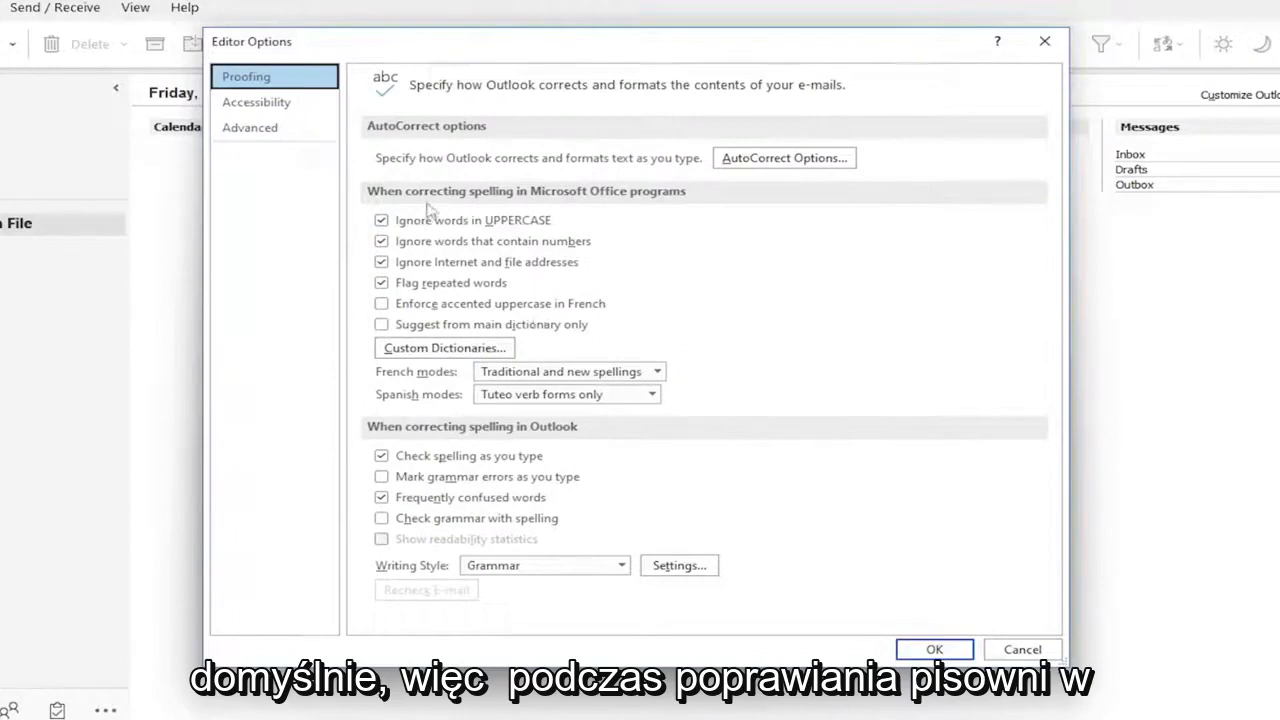
{"action": "mouse_move", "coordinate": [672, 196]}
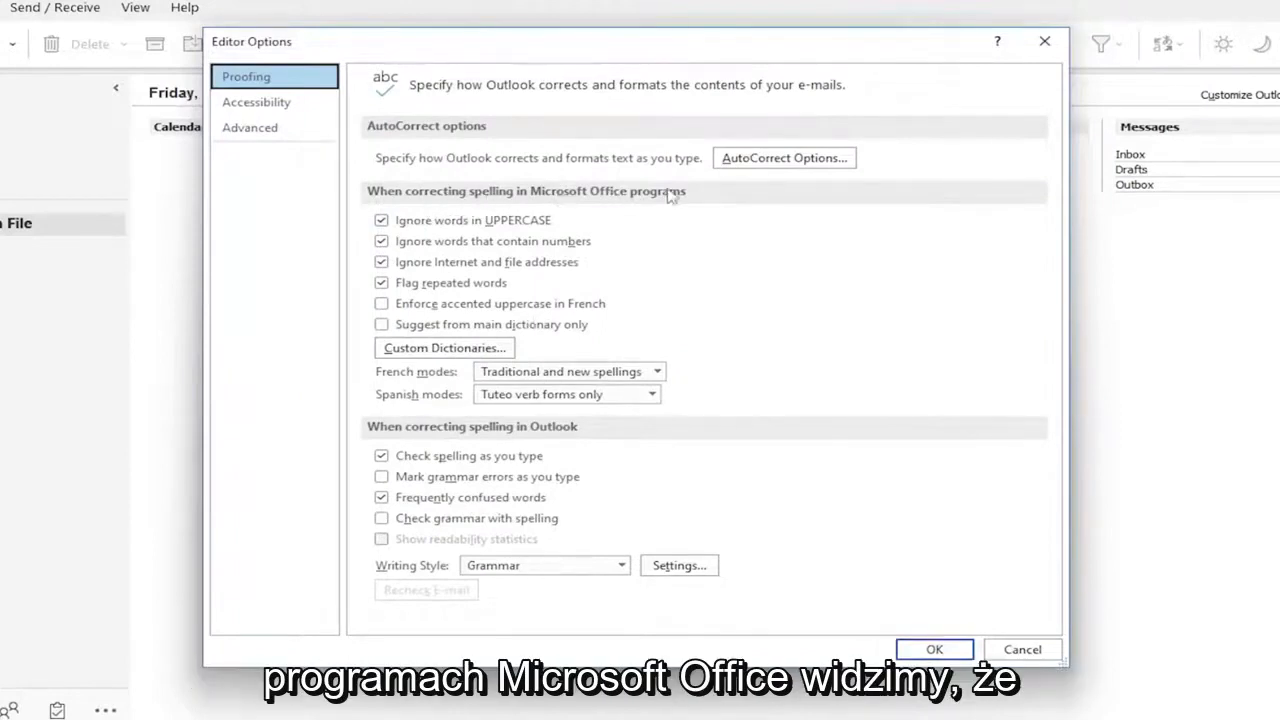
{"action": "mouse_move", "coordinate": [432, 336]}
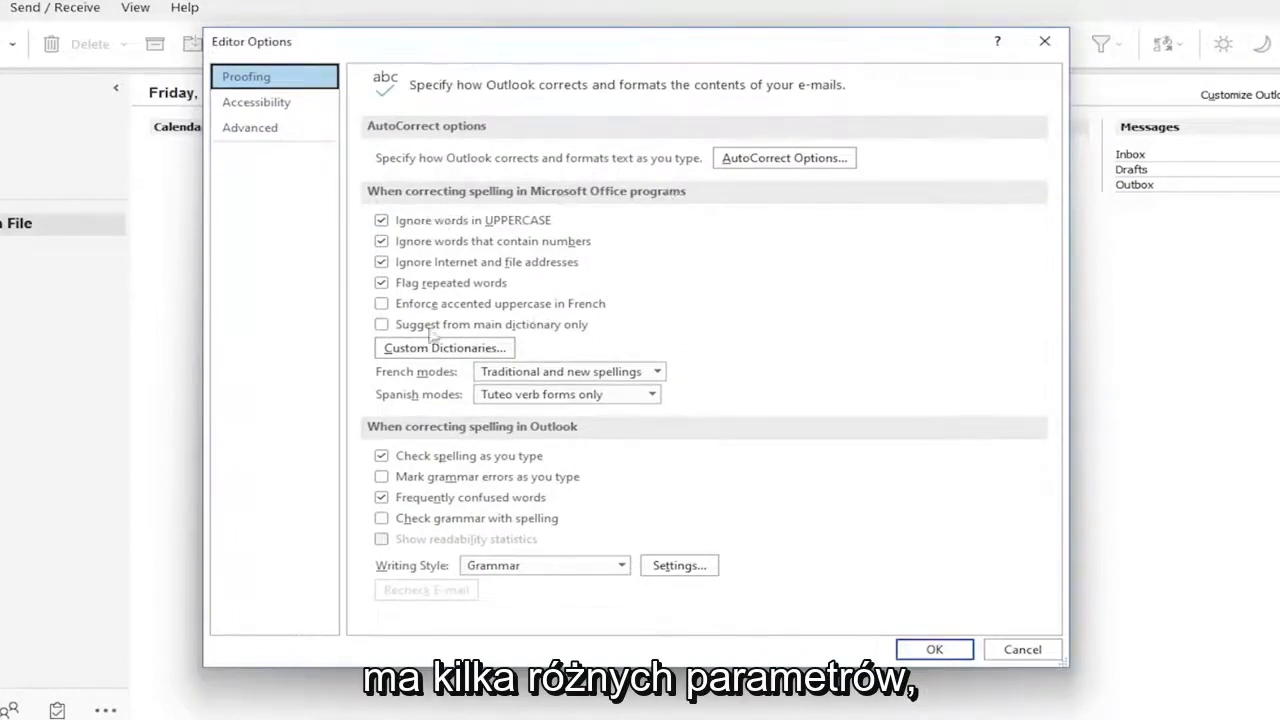
{"action": "mouse_move", "coordinate": [464, 302]}
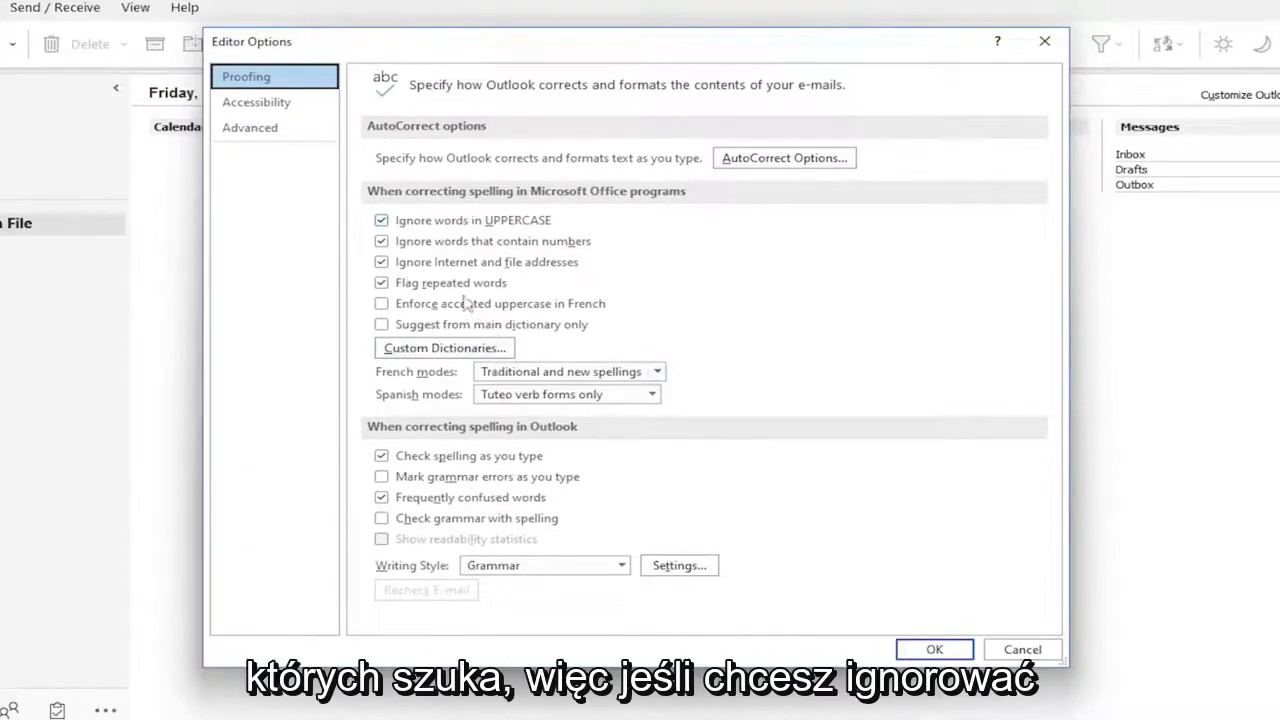
{"action": "mouse_move", "coordinate": [470, 218]}
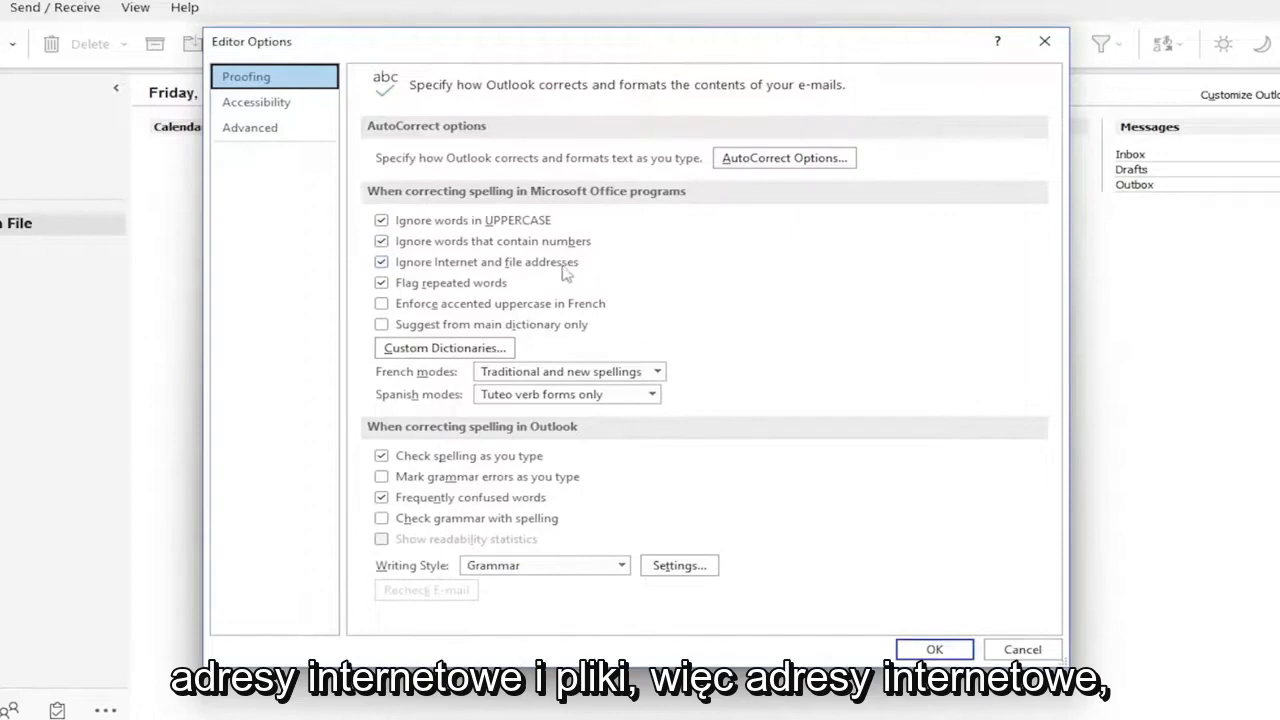
{"action": "mouse_move", "coordinate": [472, 298]}
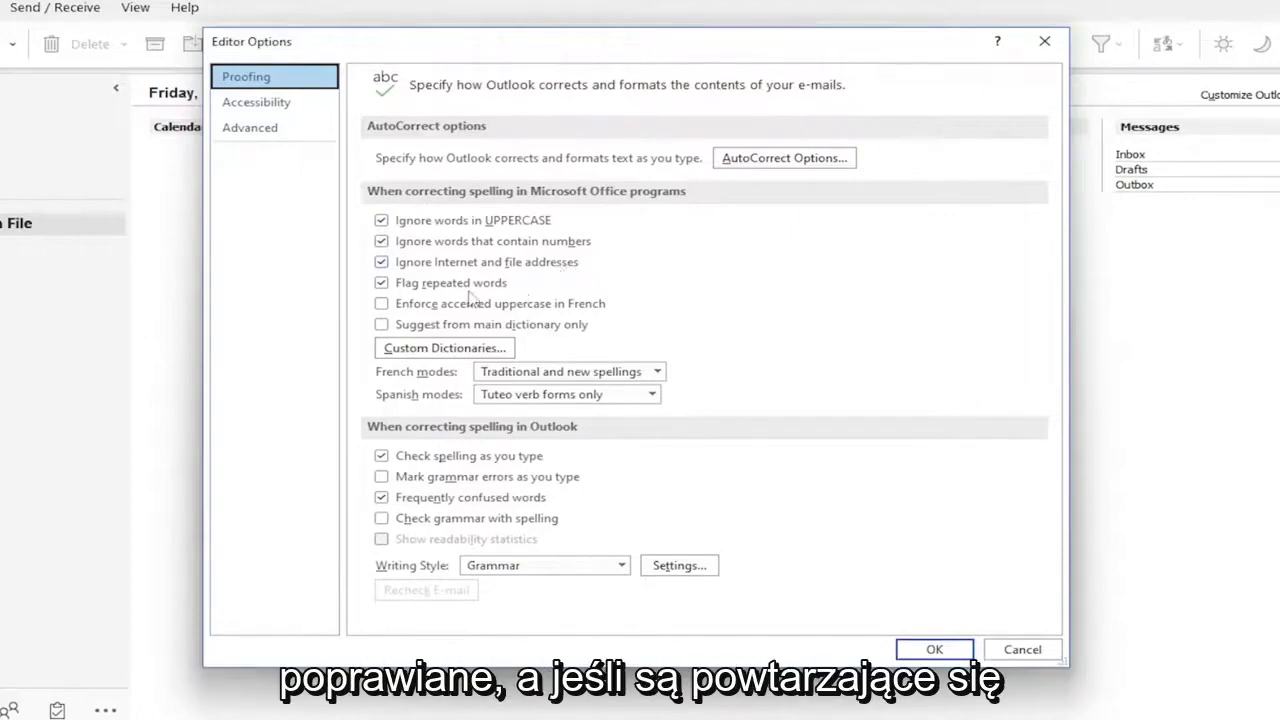
{"action": "mouse_move", "coordinate": [424, 292]}
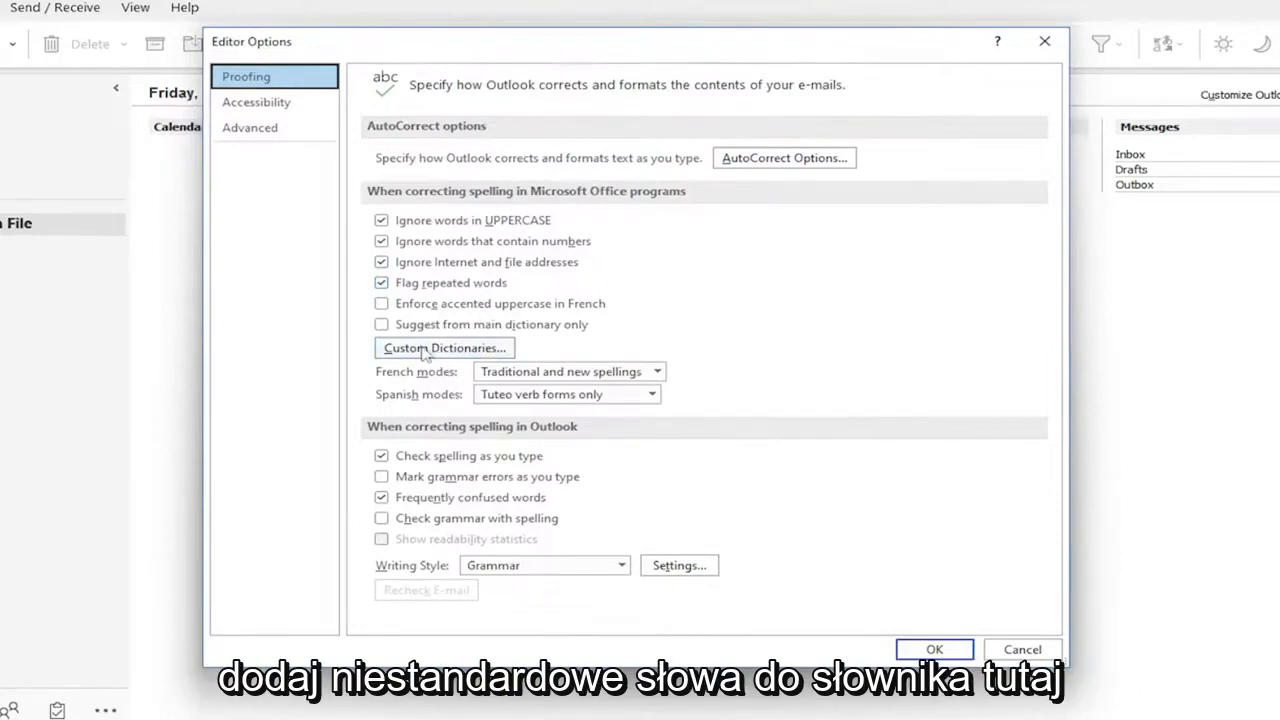
{"action": "left_click", "coordinate": [444, 348]}
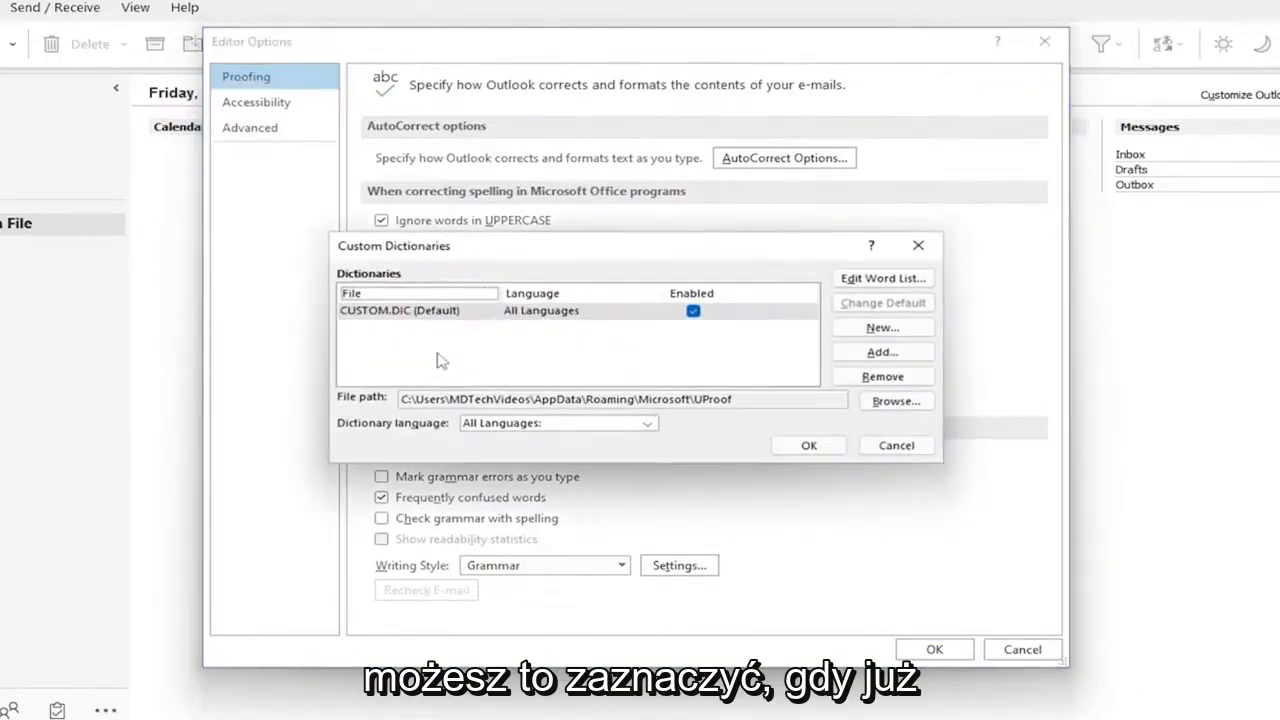